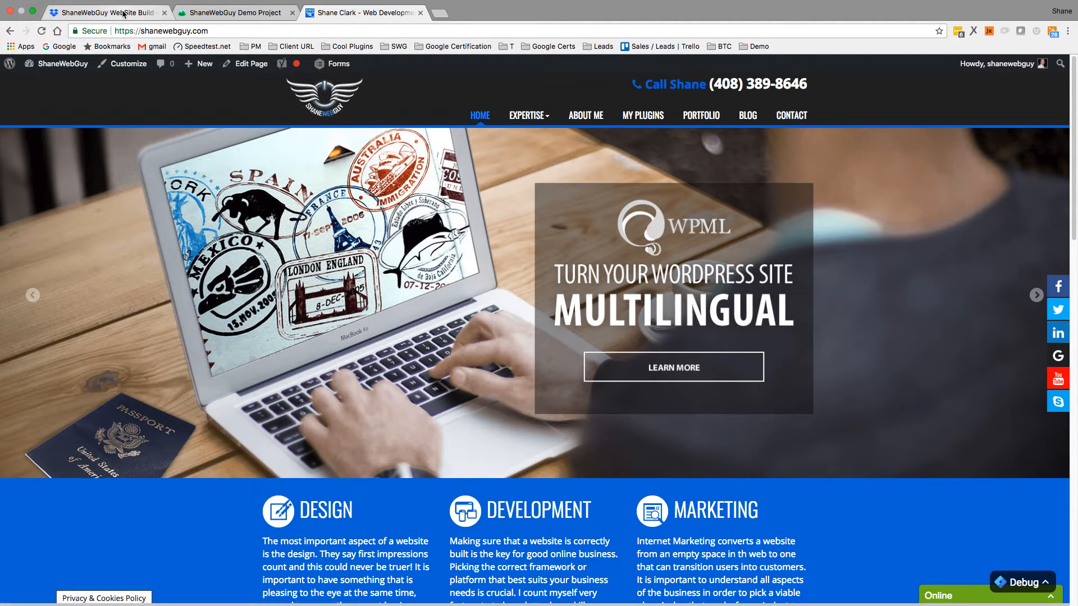
mouse_move(107, 13)
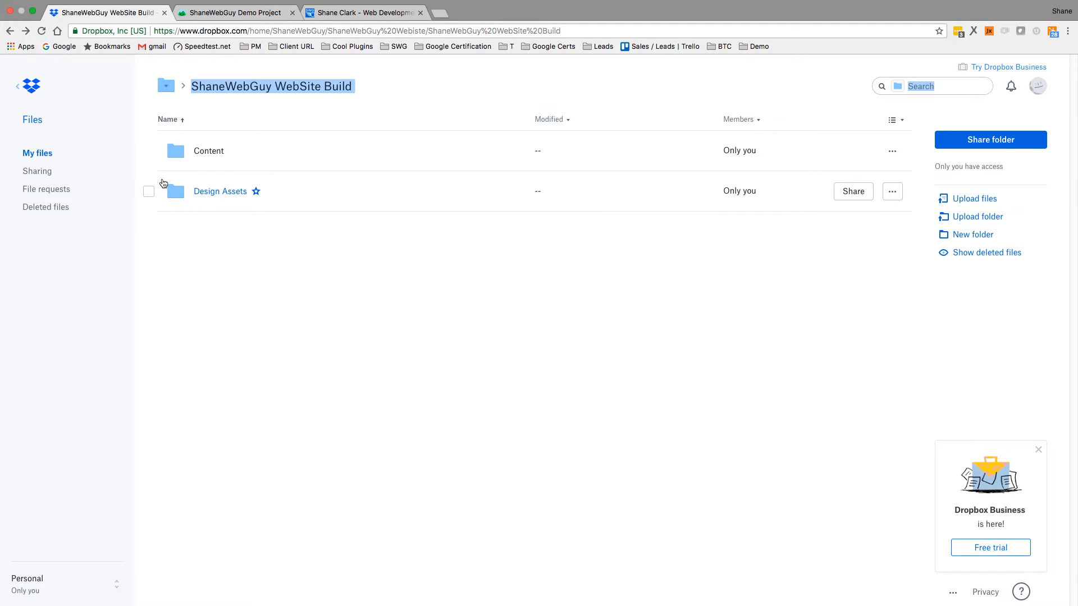
mouse_move(207, 251)
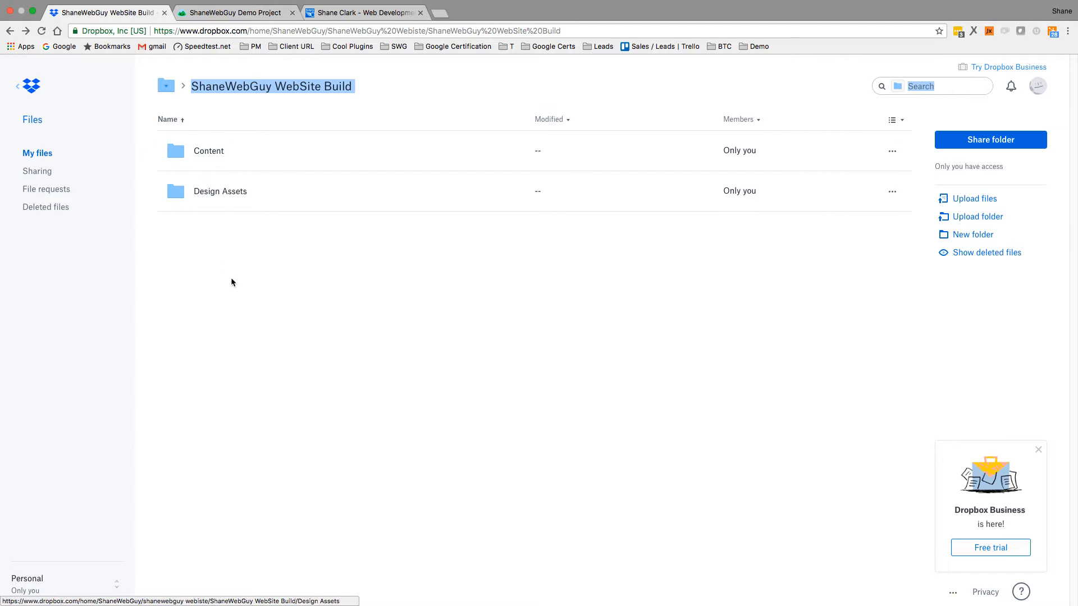
mouse_move(233, 275)
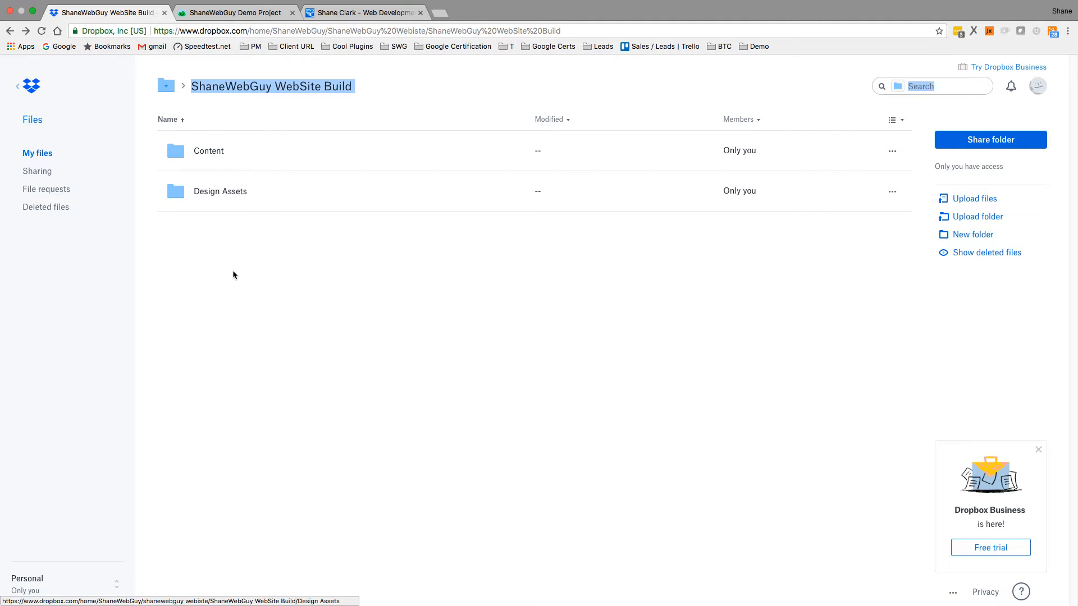
mouse_move(233, 266)
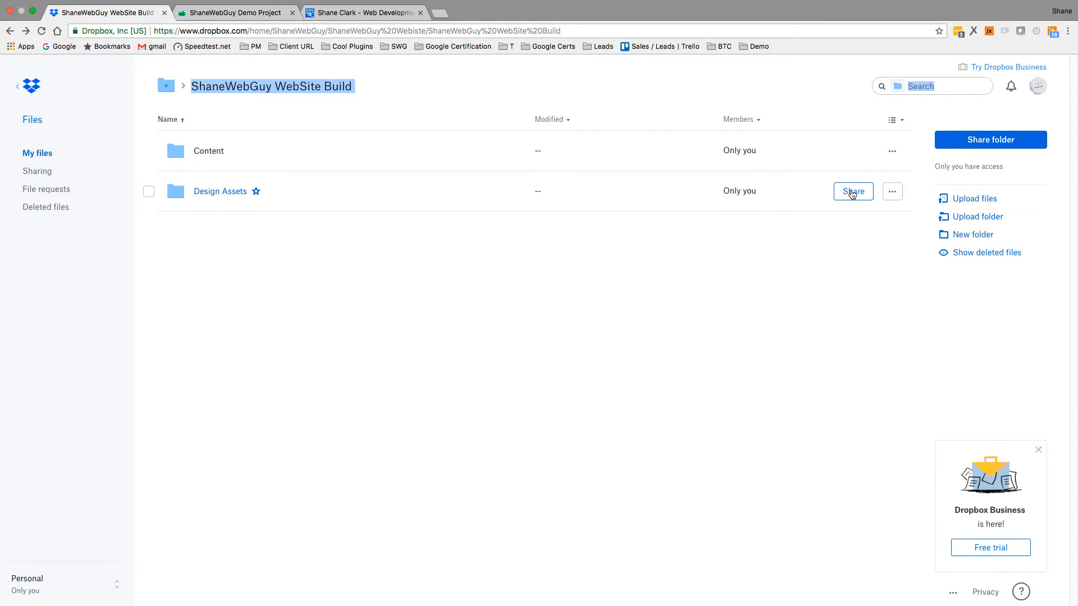
Create a view-only share link for the Design Assets folder from its Share option
left_click(852, 191)
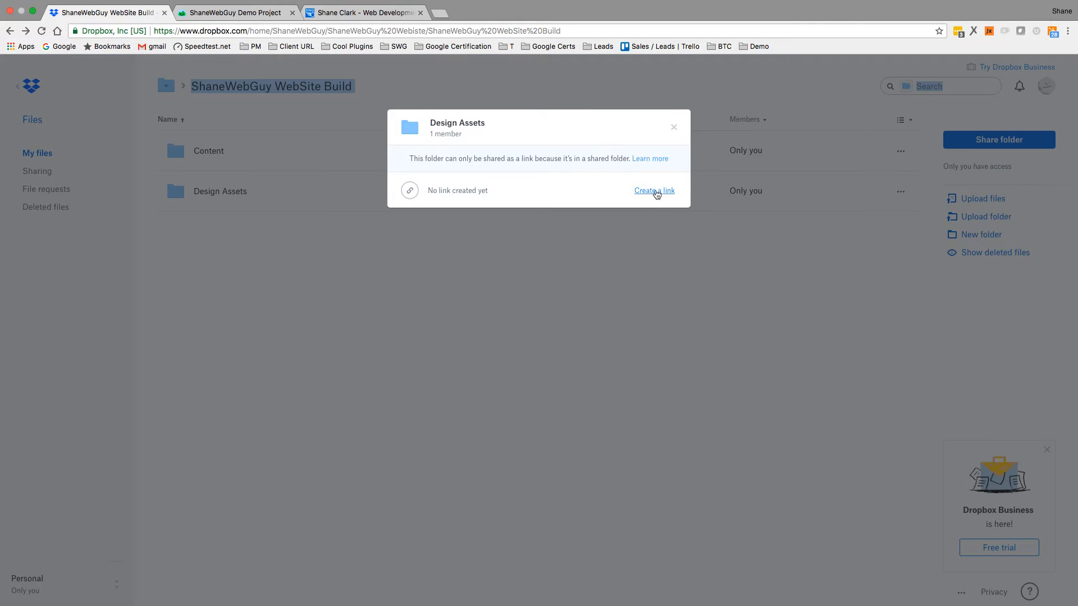
left_click(653, 190)
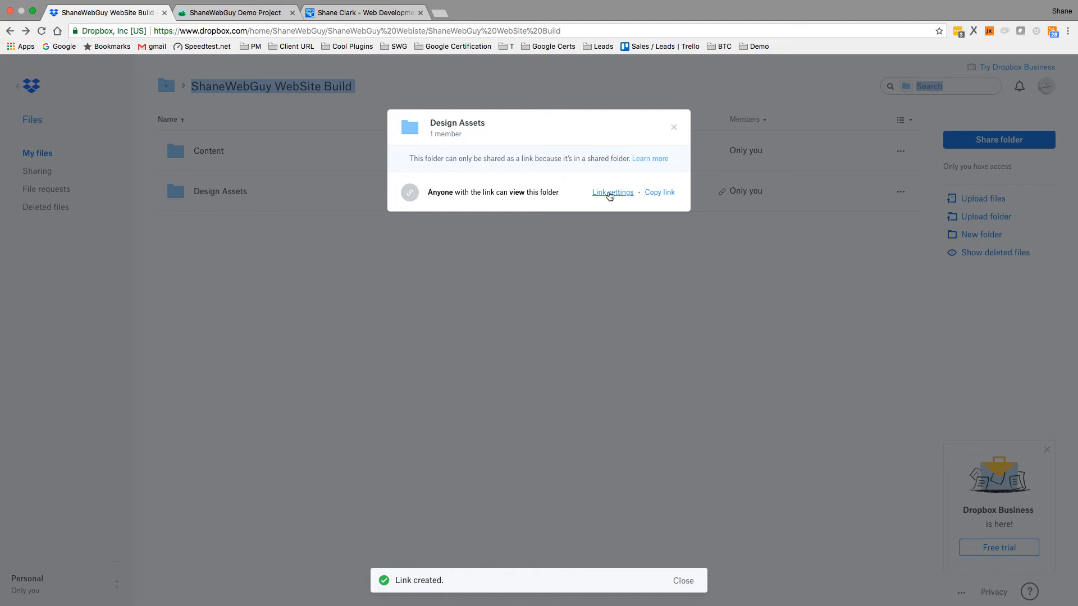
Open the link's permission settings, try the password option, then revert to anyone-with-the-link
left_click(612, 192)
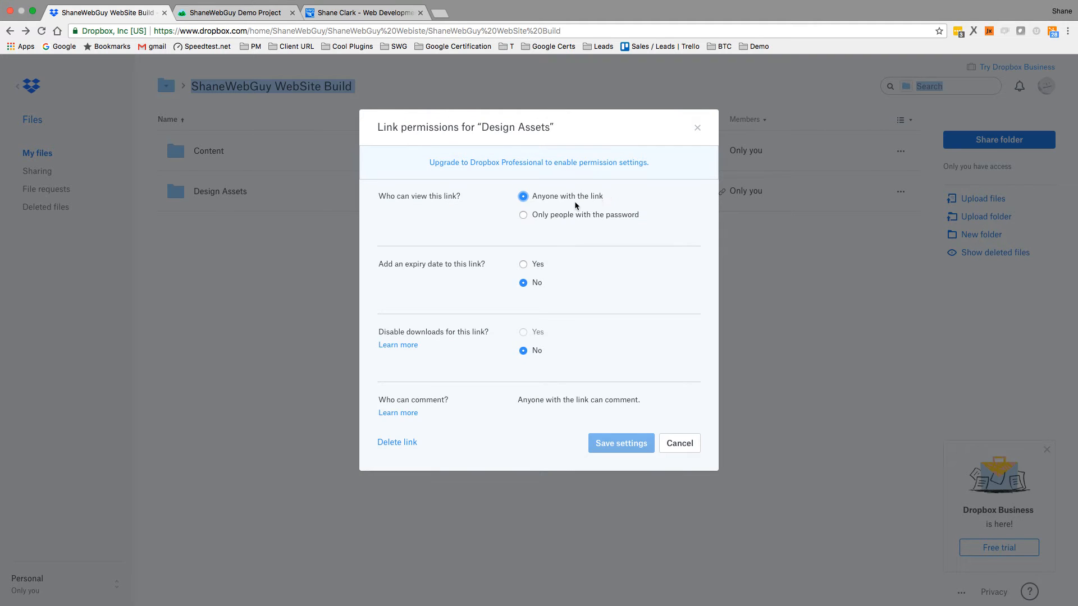
mouse_move(506, 258)
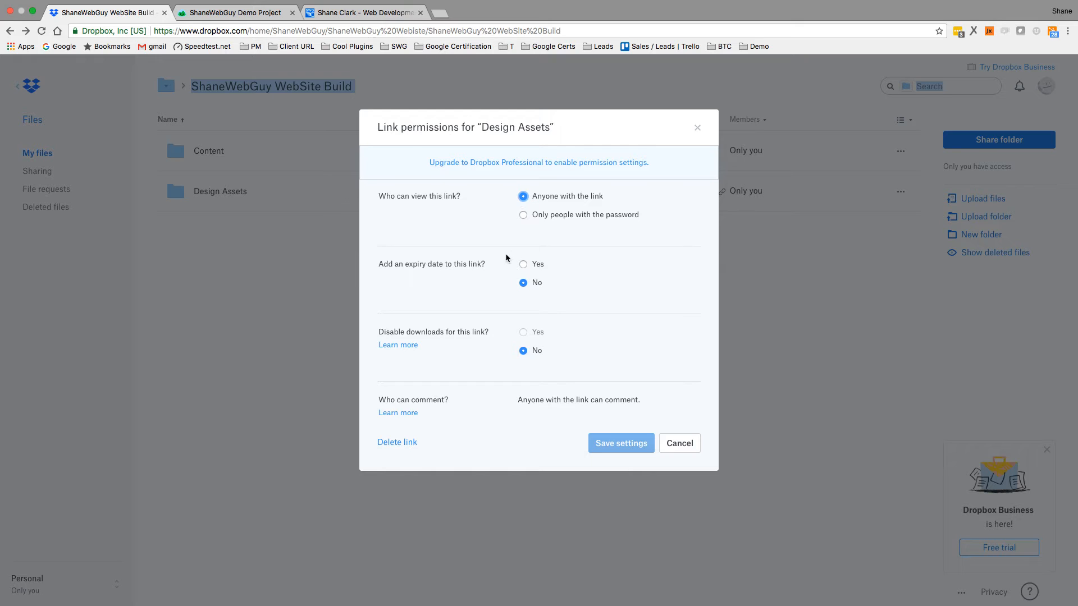
mouse_move(524, 346)
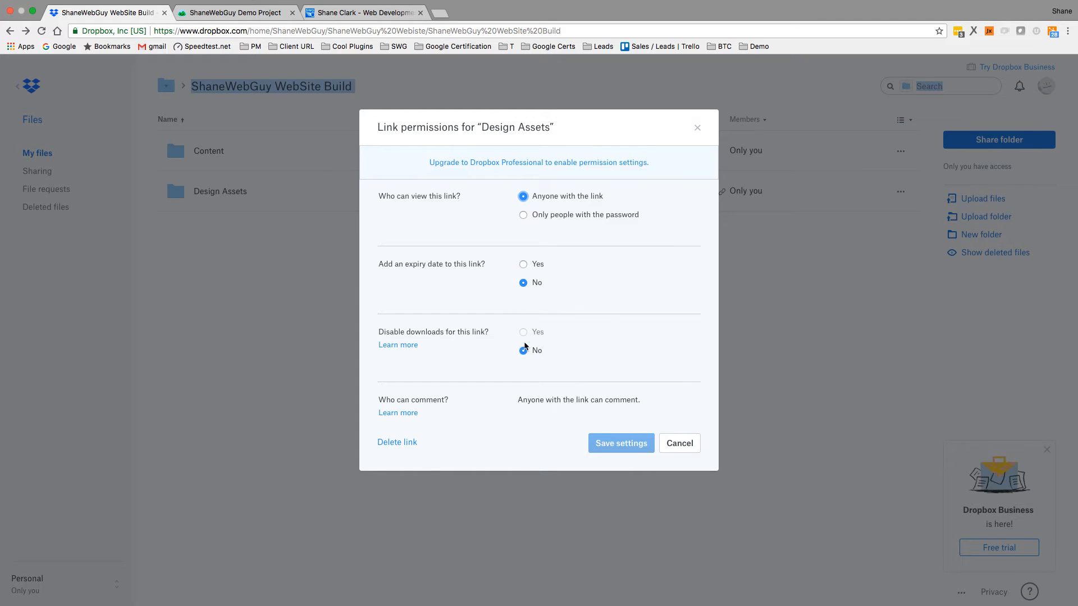
mouse_move(443, 281)
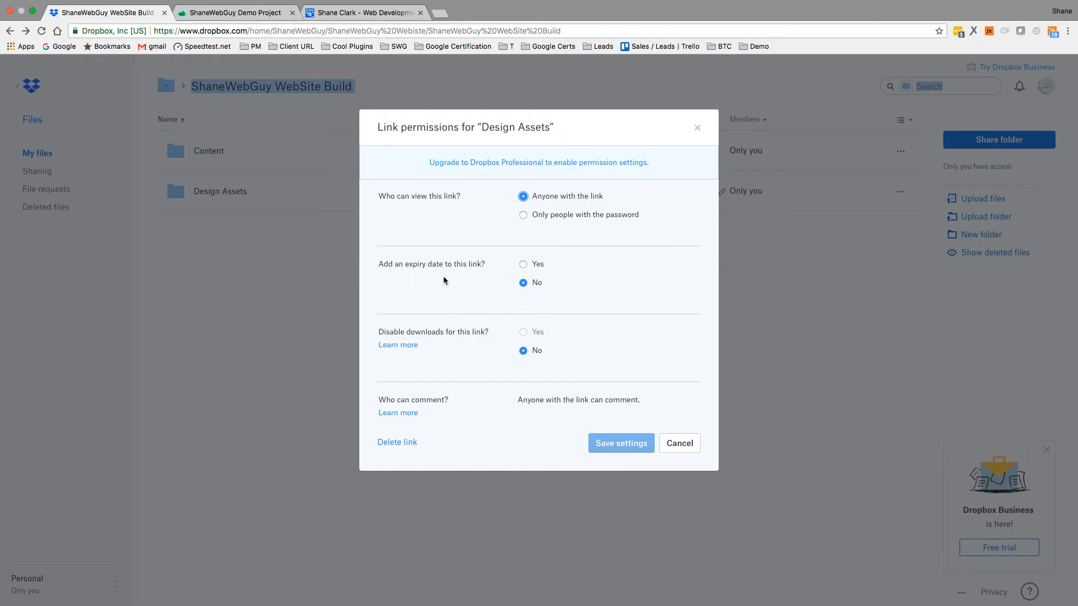
mouse_move(523, 215)
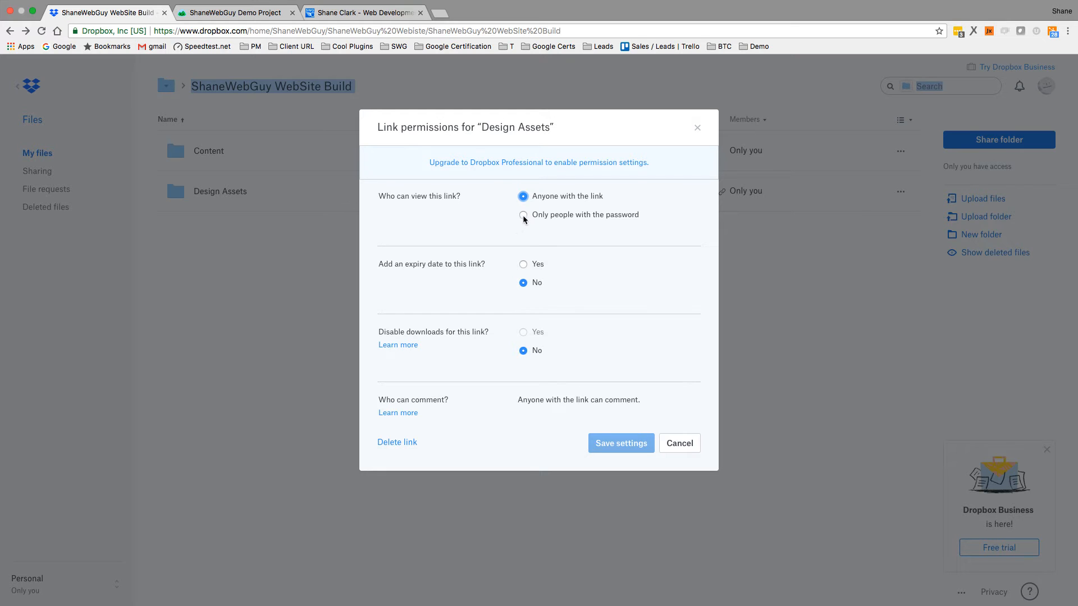
left_click(523, 215)
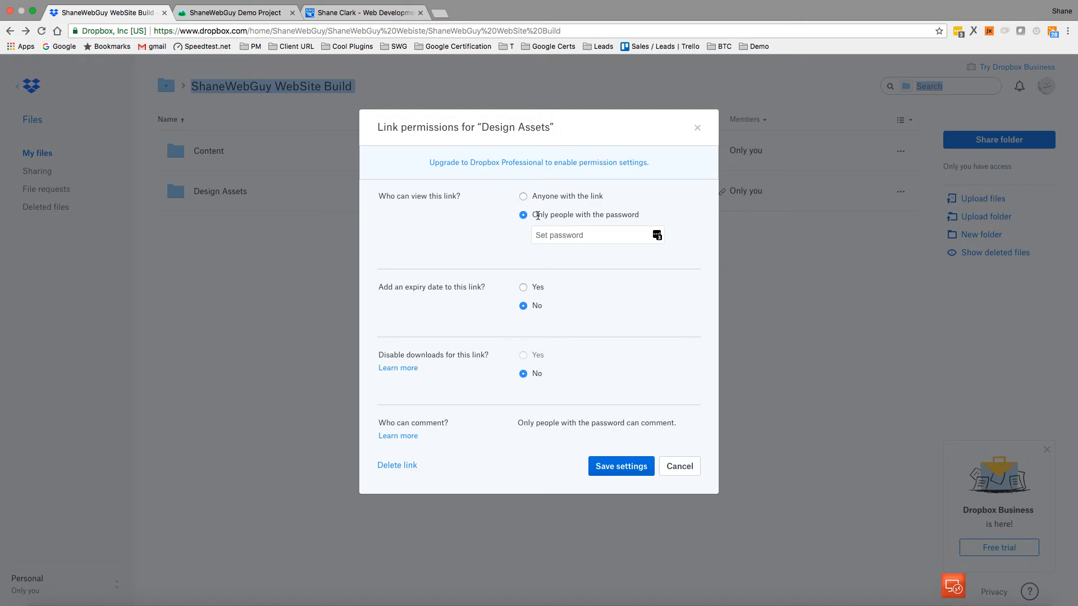
left_click(524, 196)
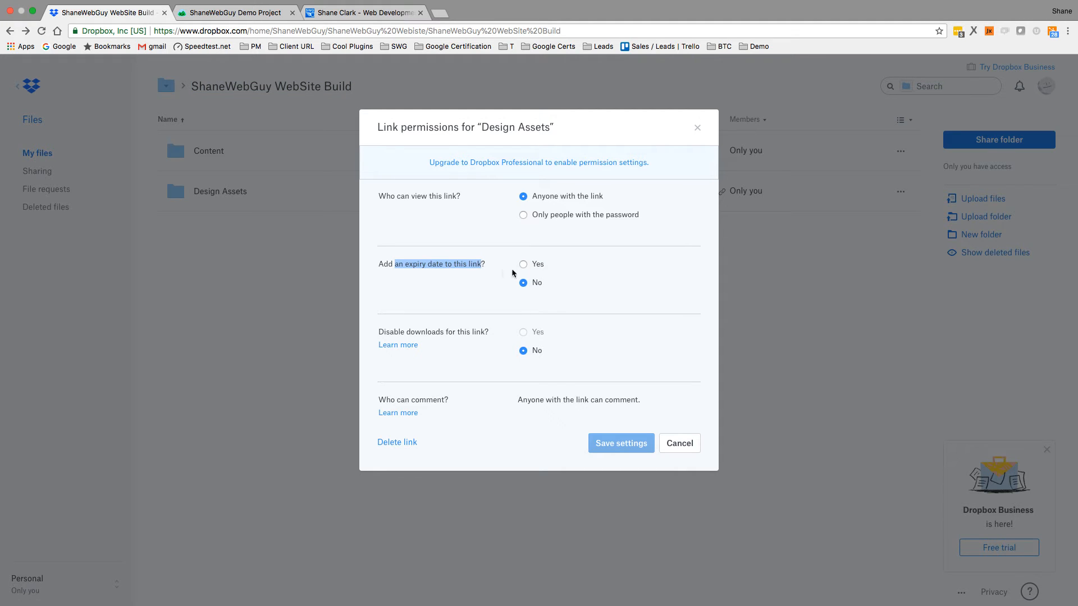
mouse_move(522, 270)
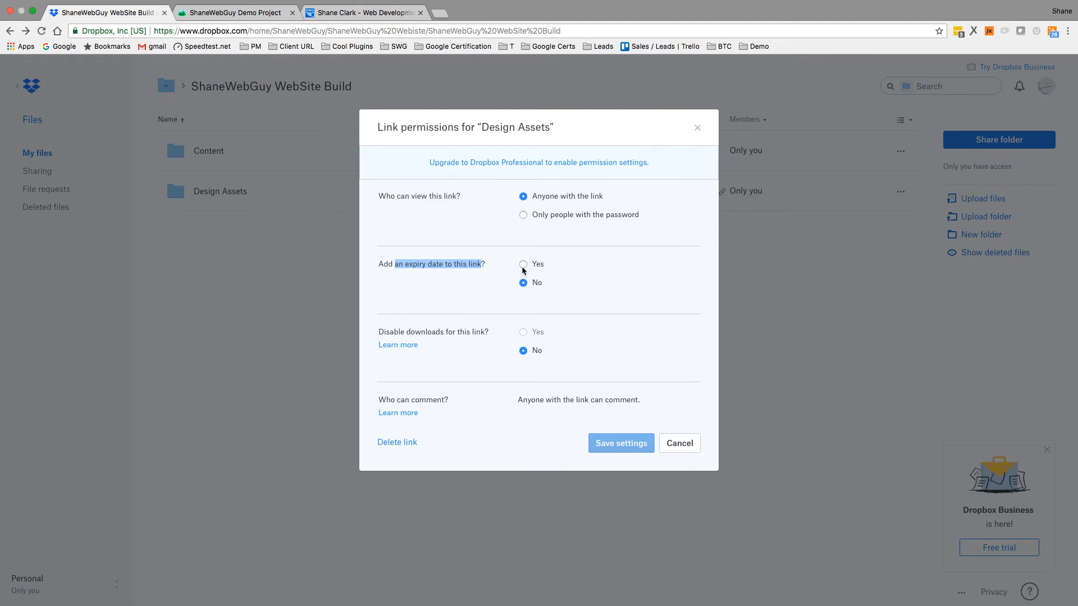
mouse_move(526, 321)
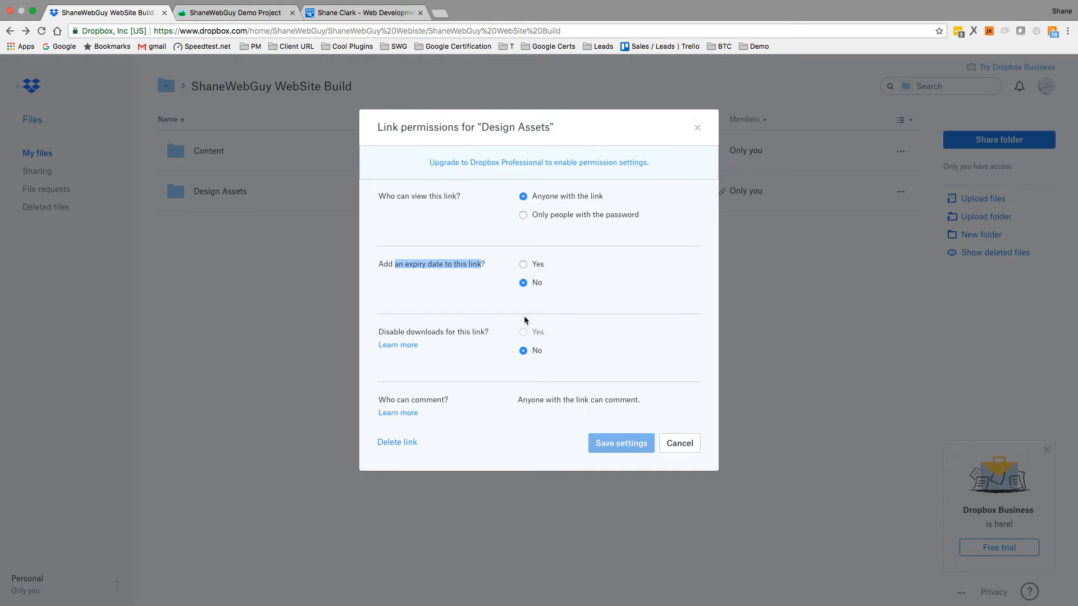
mouse_move(536, 330)
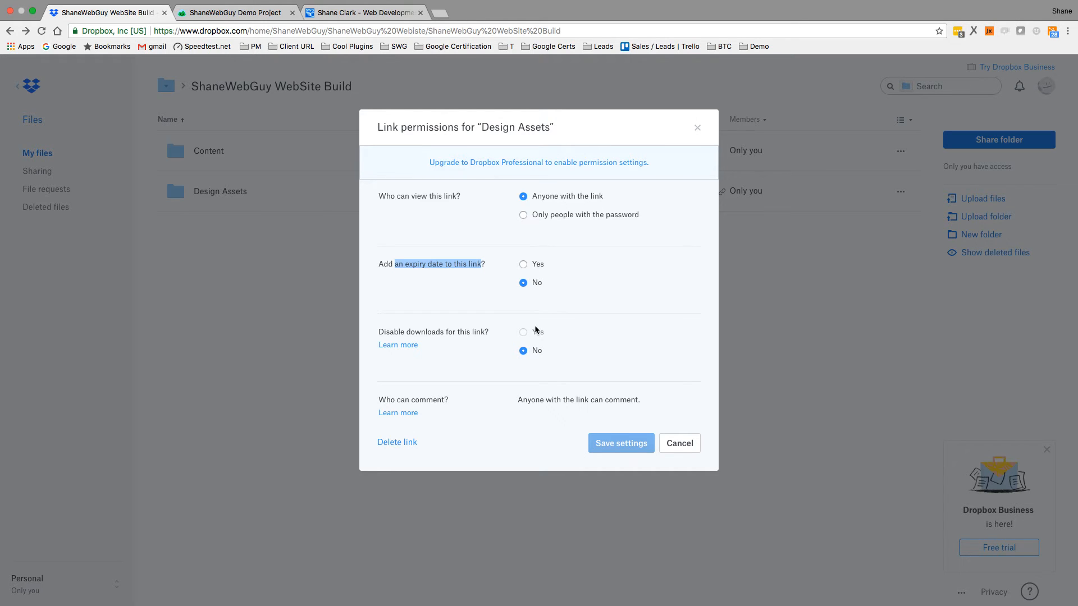
mouse_move(591, 376)
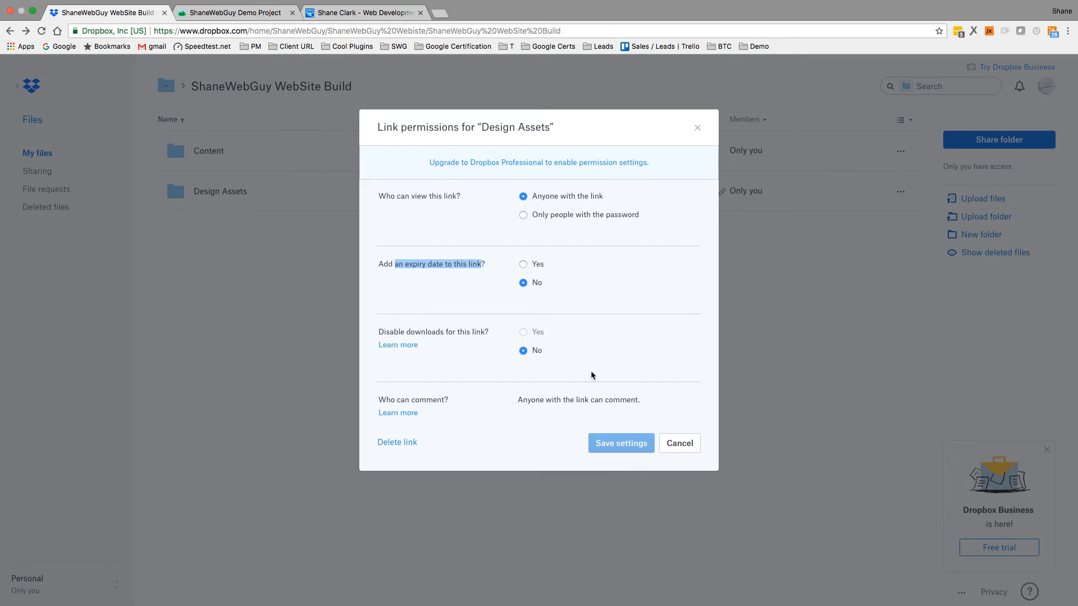
Close the link settings unsaved, copy the Design Assets link, and go to the Basecamp demo project
left_click(679, 443)
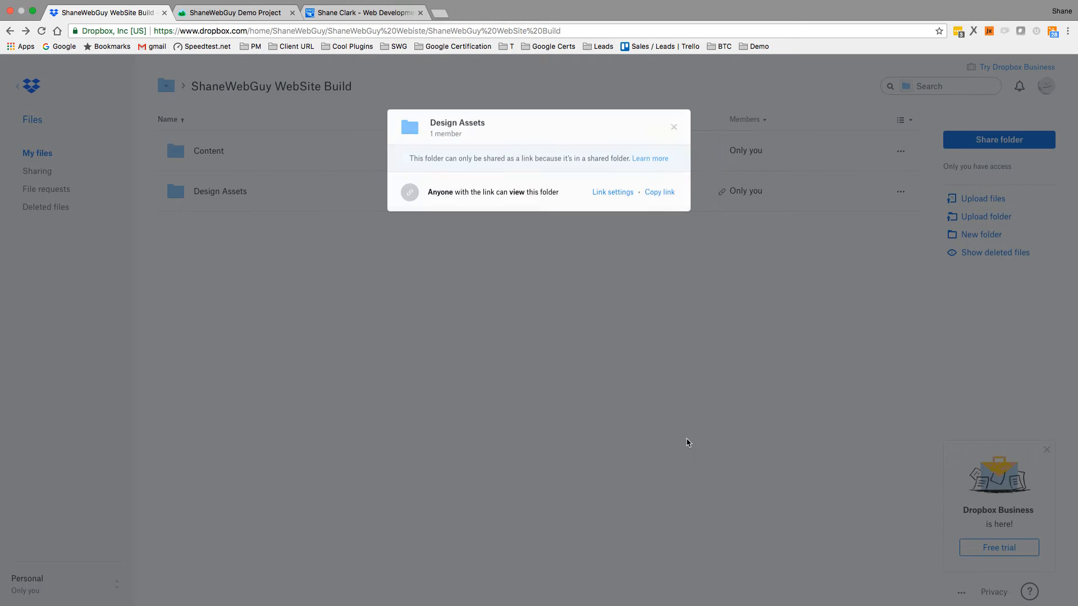
left_click(659, 192)
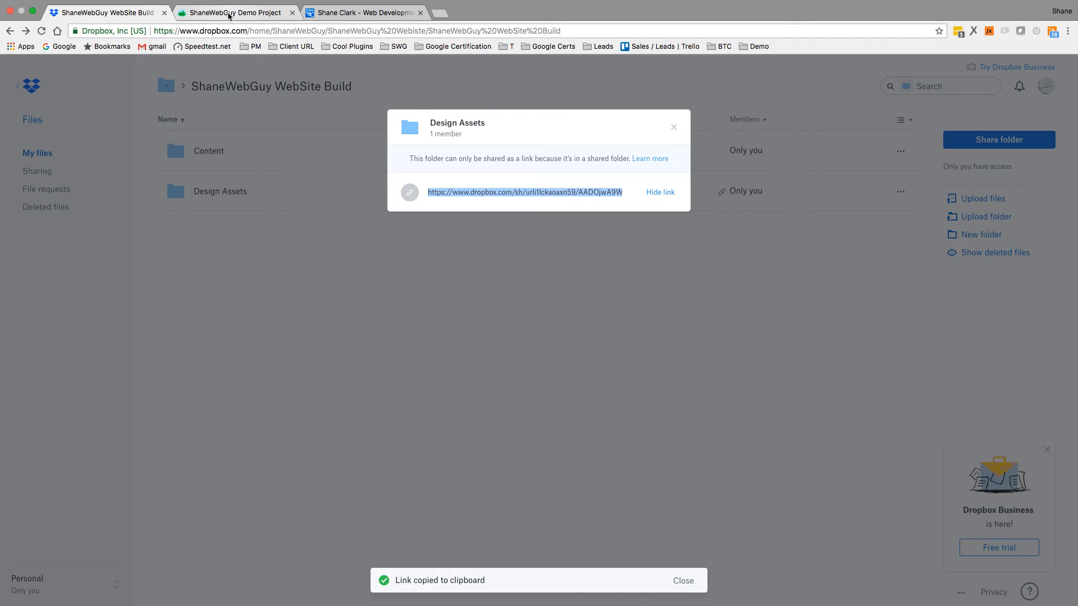
left_click(233, 12)
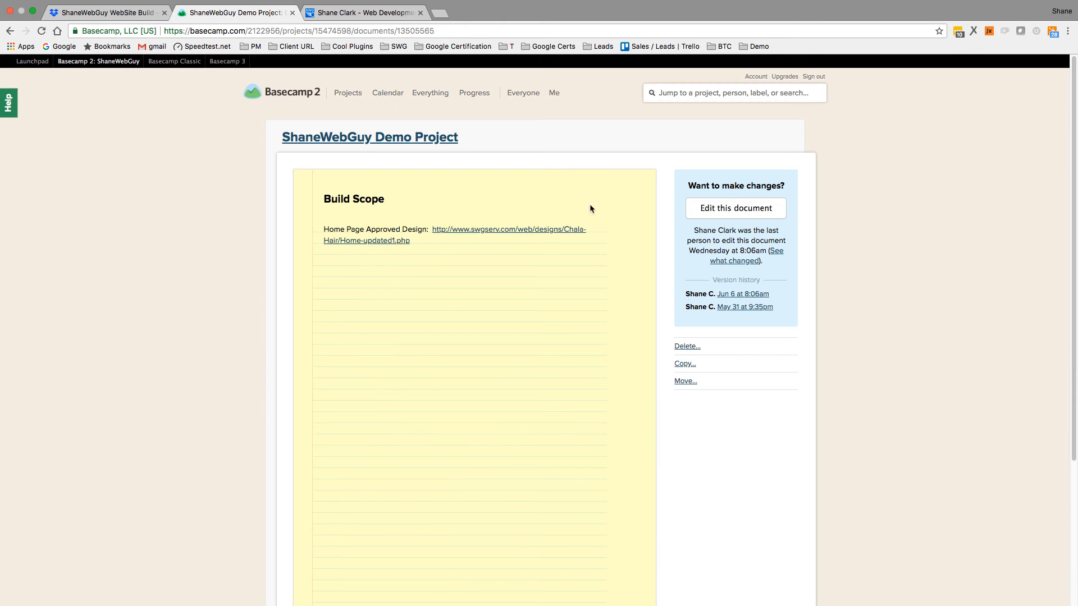
Add a 'Design Assets:' line with the Dropbox link above Home Page, then save Build Scope
left_click(735, 208)
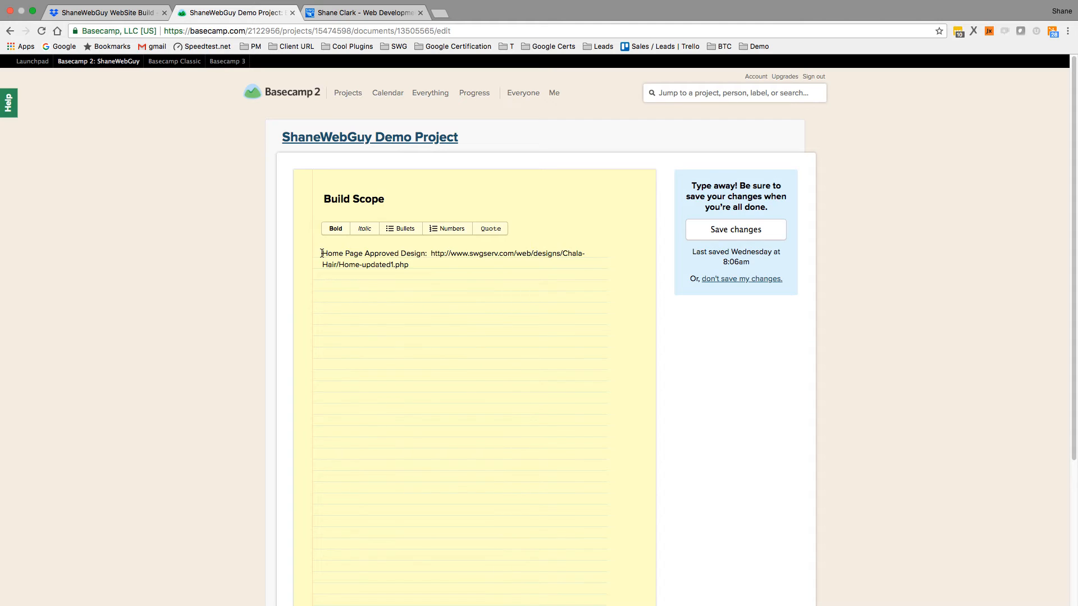
key("Enter")
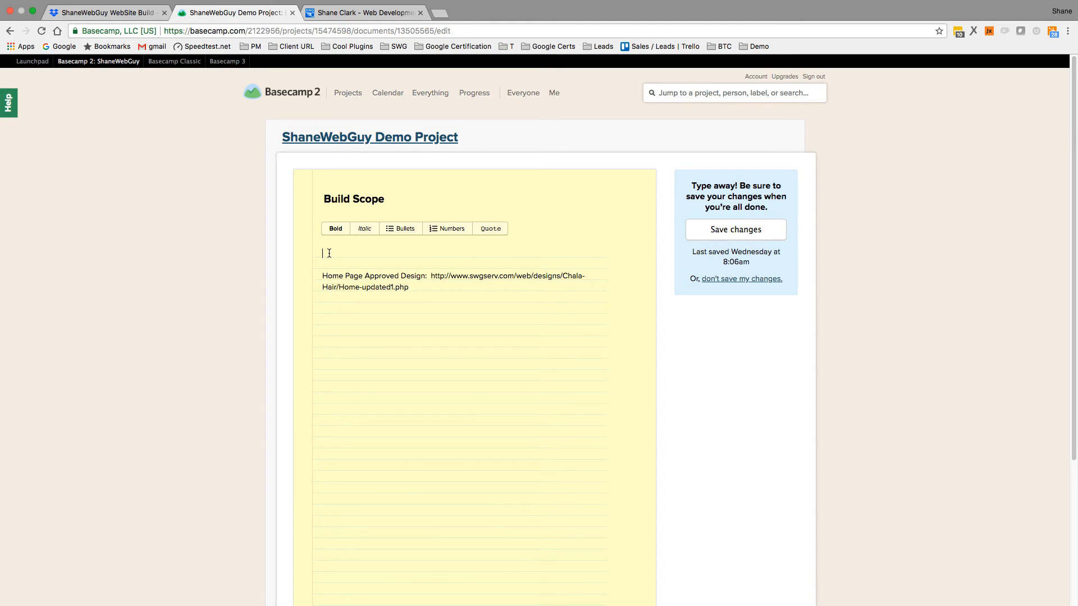
type("Design Ass")
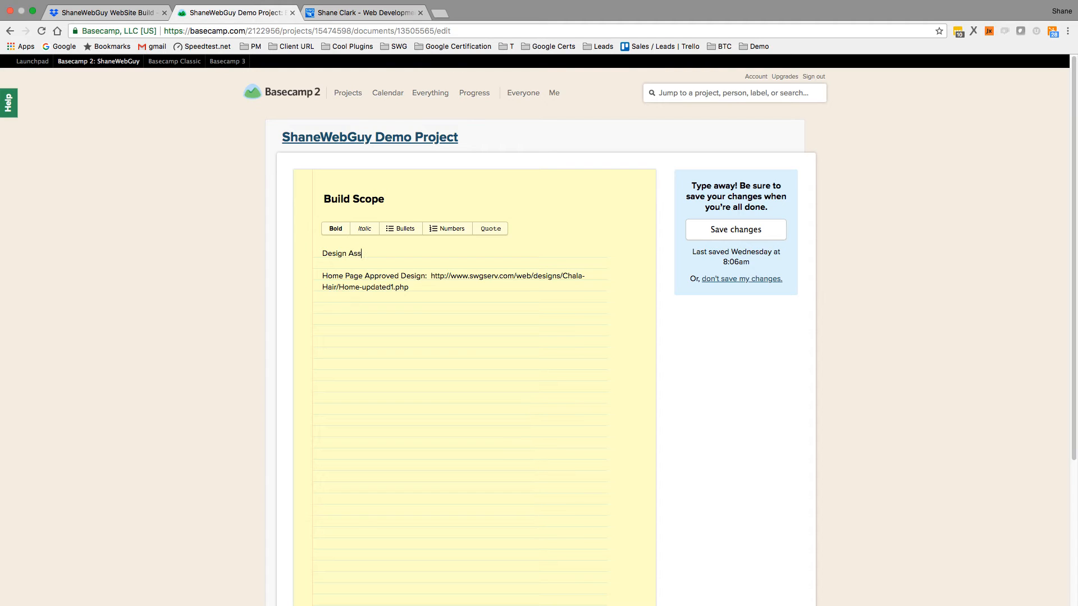
type("ets: https://www.dropbox.com/sh/urli1lckaoaxn59/AADOjwA9WogCWFTFUmRgPEpHa?dl=0")
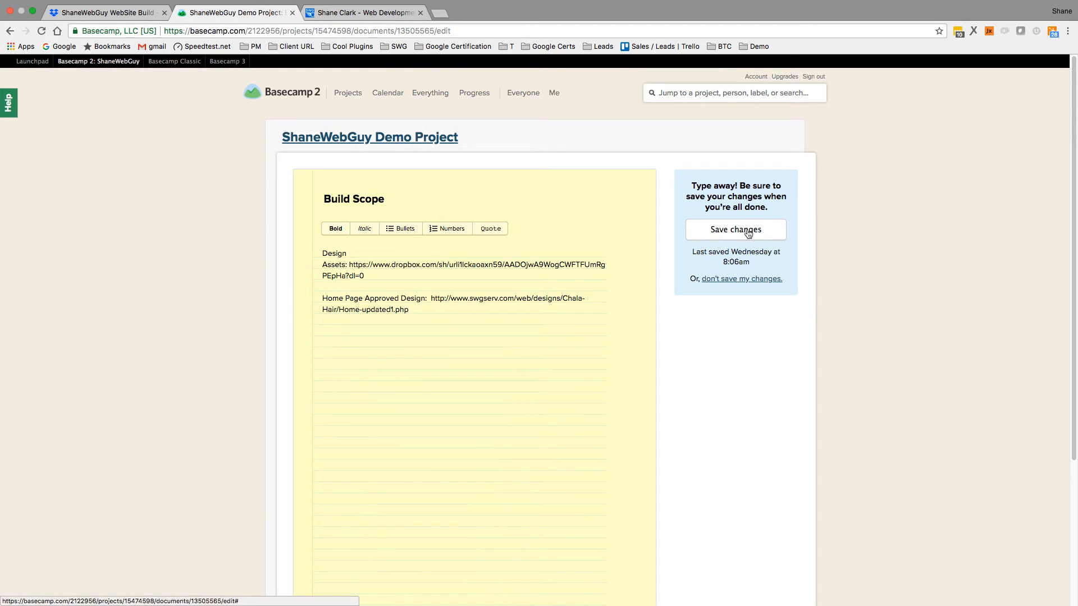
left_click(735, 229)
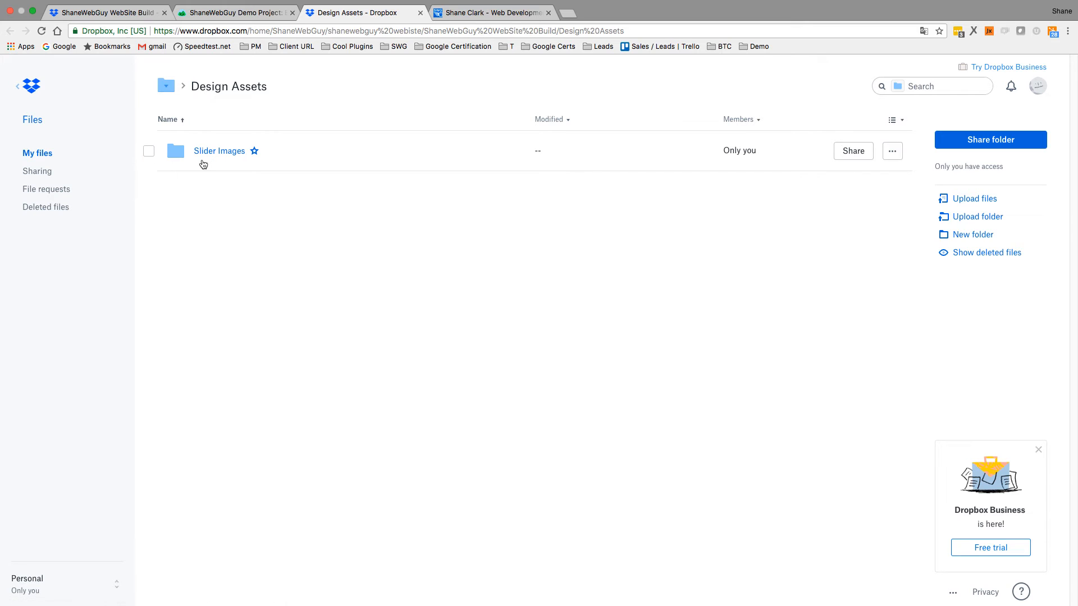
mouse_move(206, 181)
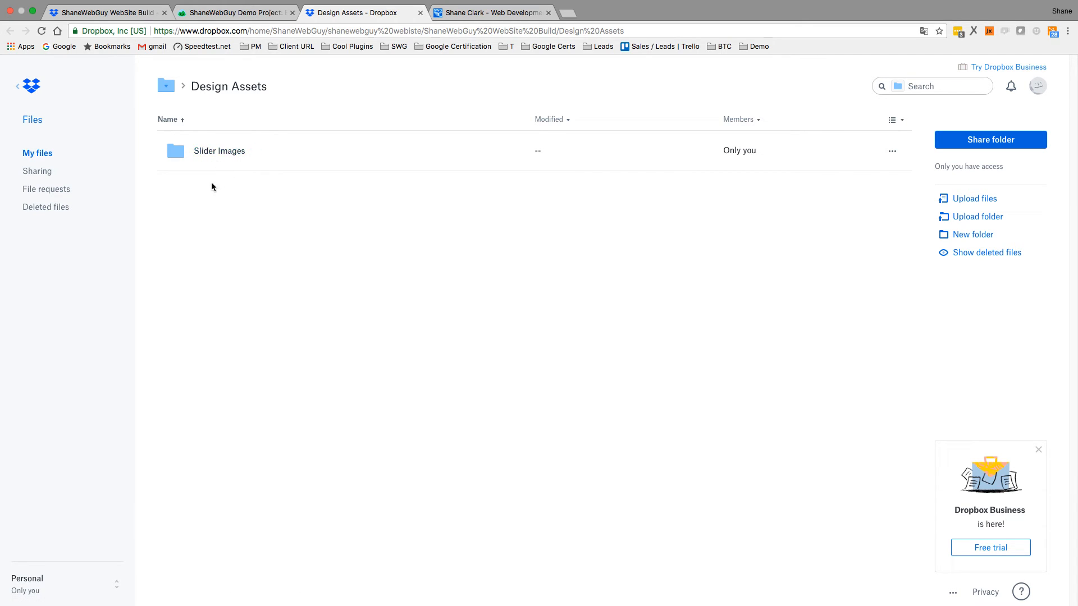
mouse_move(241, 208)
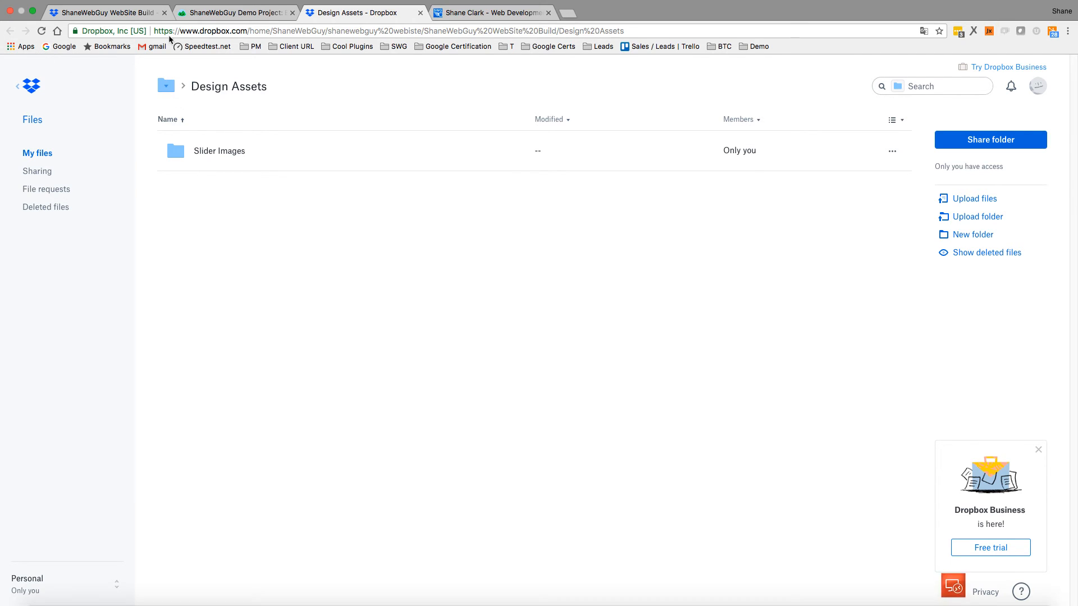
left_click(234, 12)
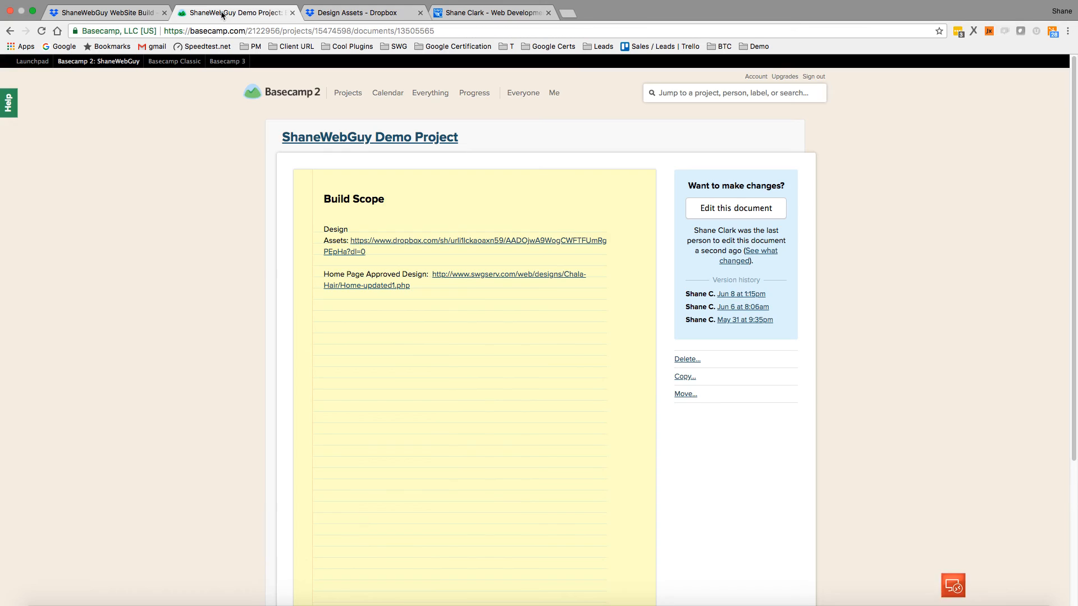
left_click(362, 12)
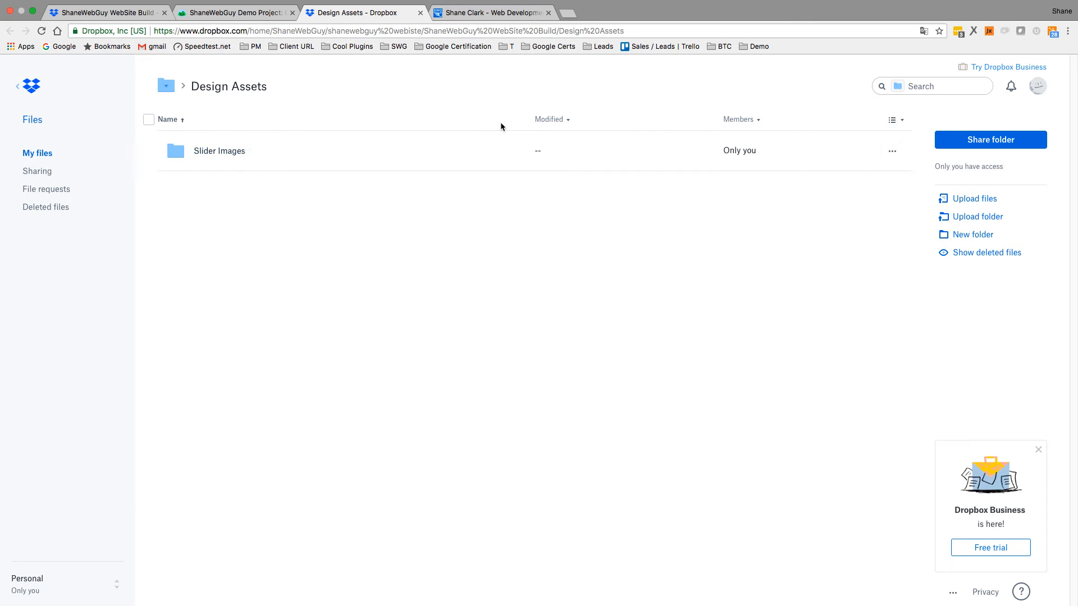
mouse_move(362, 113)
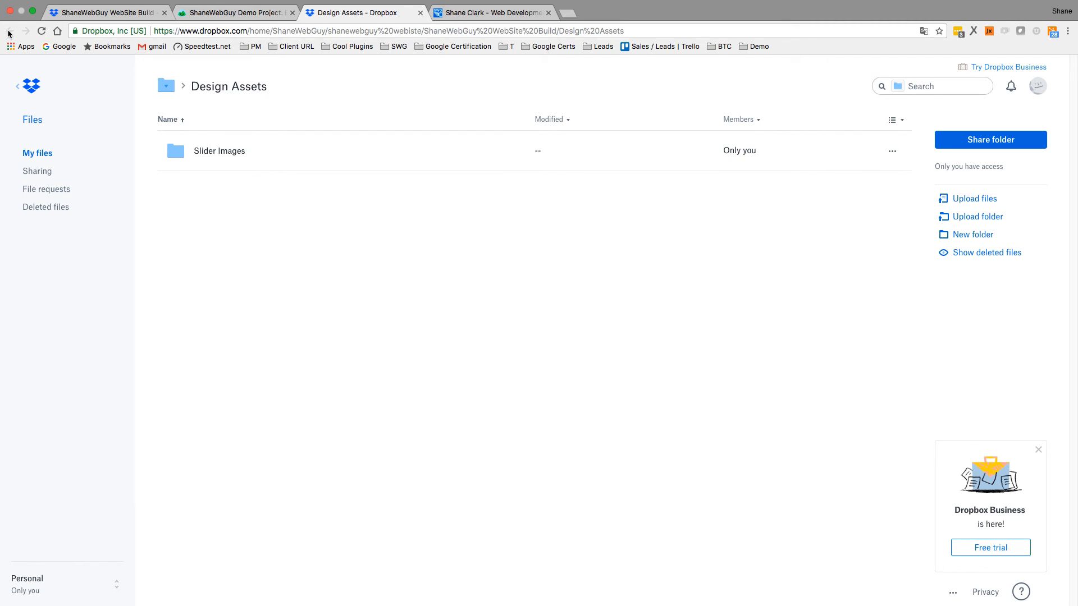
mouse_move(287, 209)
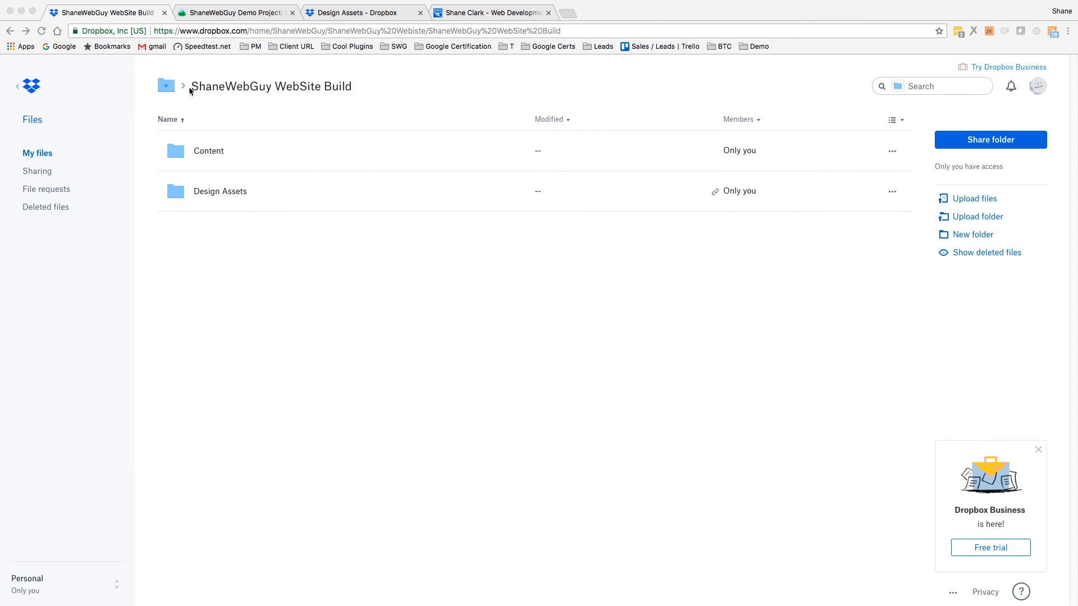
mouse_move(285, 278)
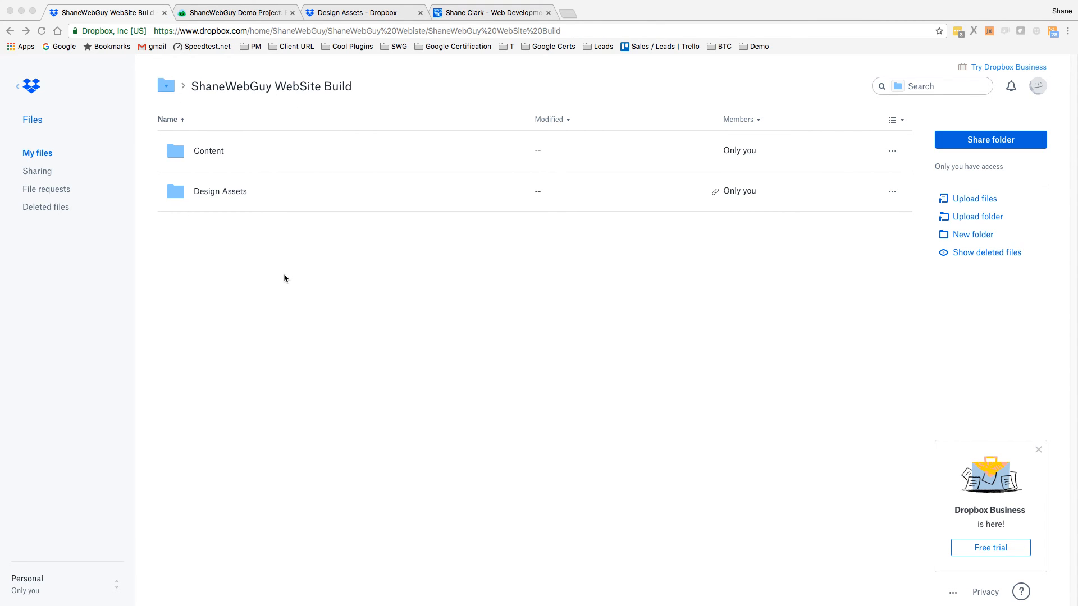
mouse_move(220, 186)
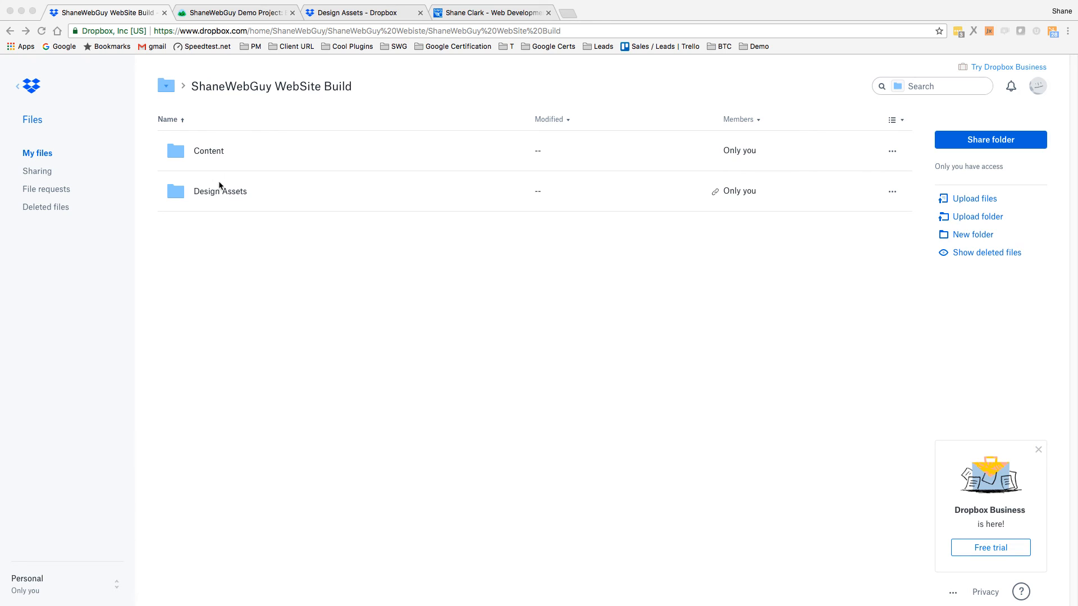
mouse_move(241, 269)
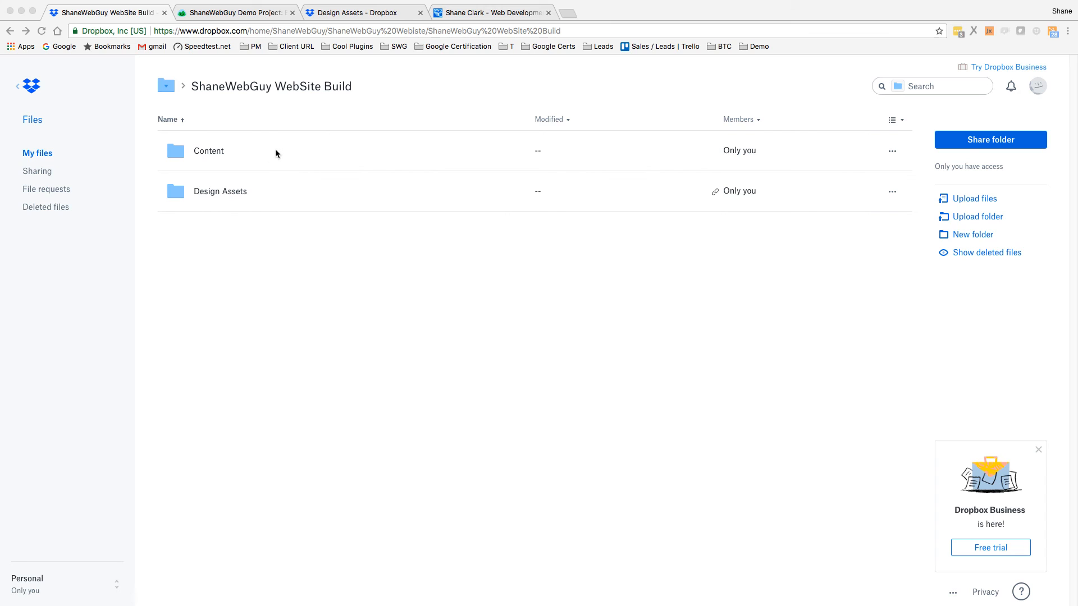
mouse_move(249, 169)
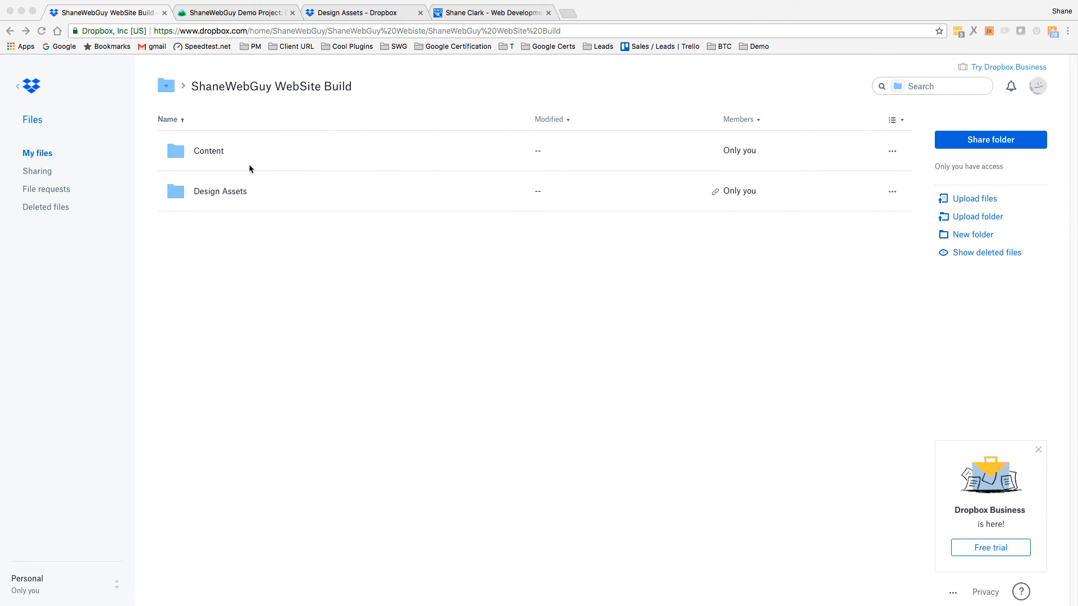
mouse_move(228, 199)
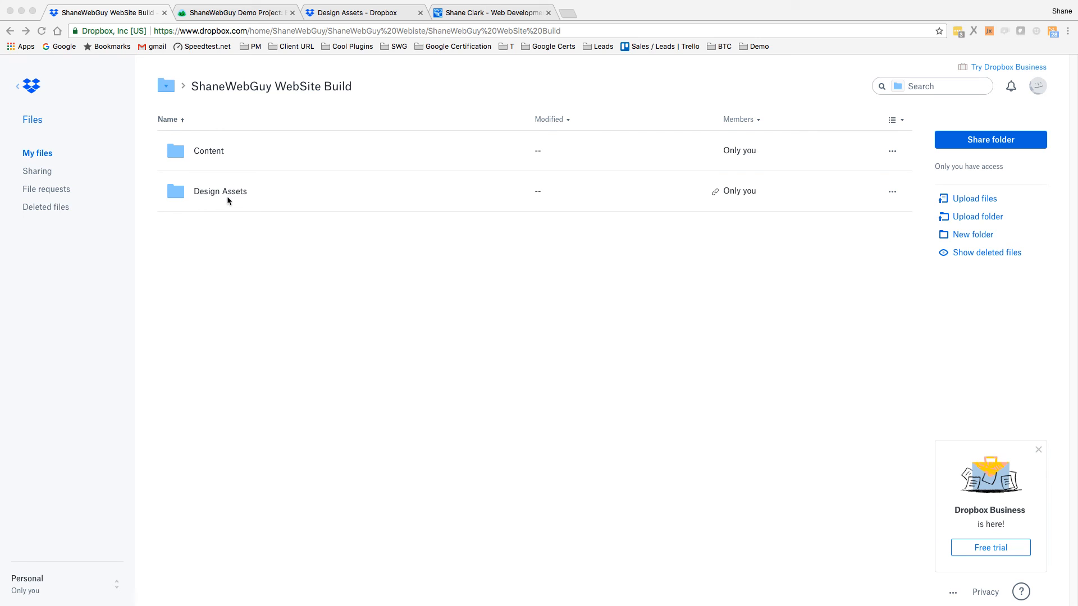
mouse_move(208, 150)
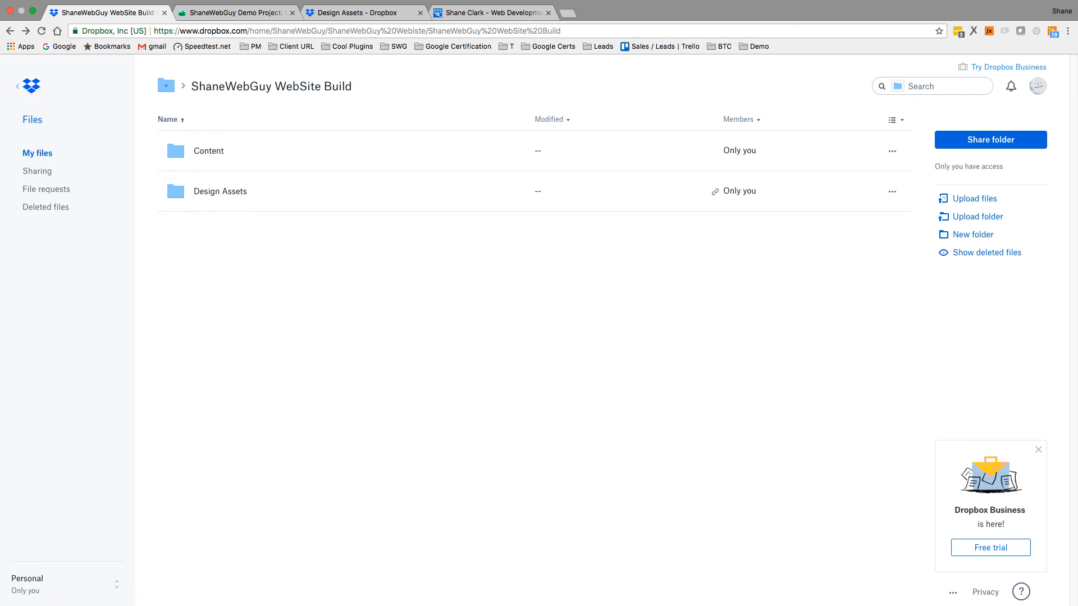
Inside Design Assets, generate a share link for SWG-LOGO-2017-UP.jpg
left_click(220, 191)
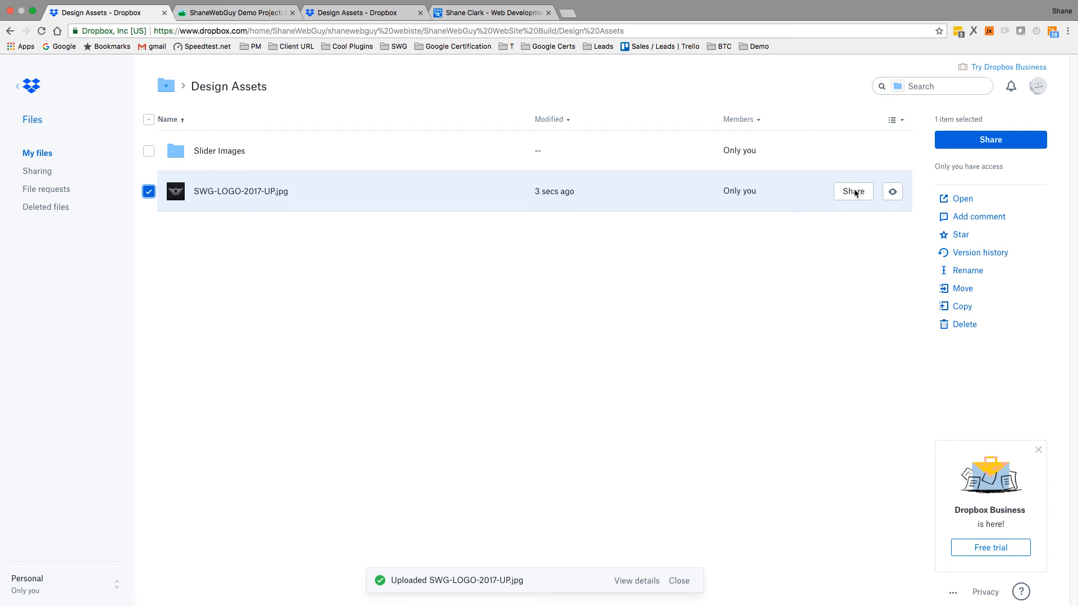
left_click(892, 191)
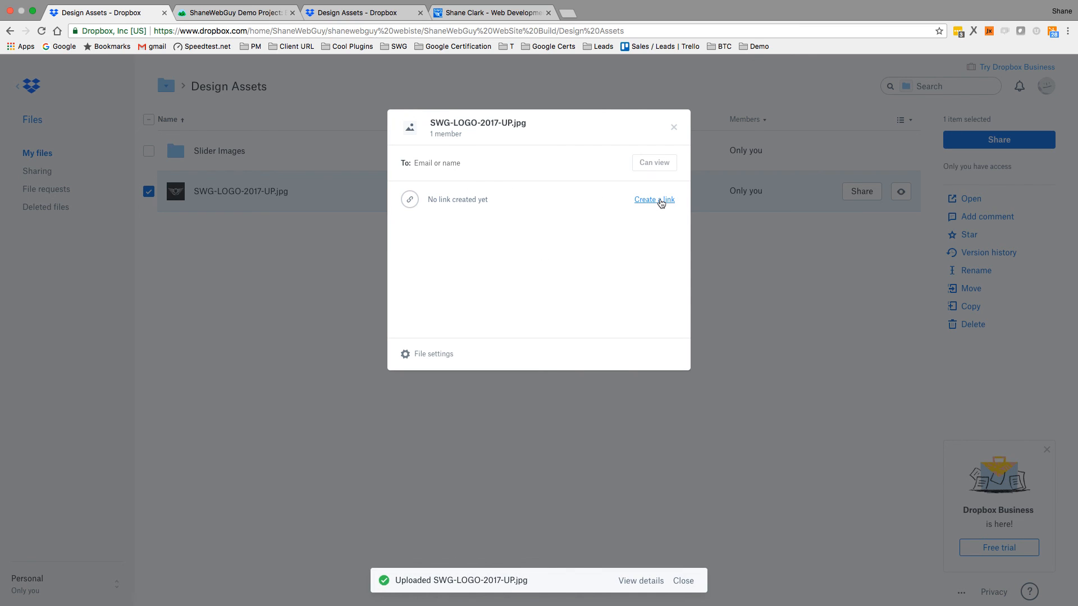
left_click(653, 199)
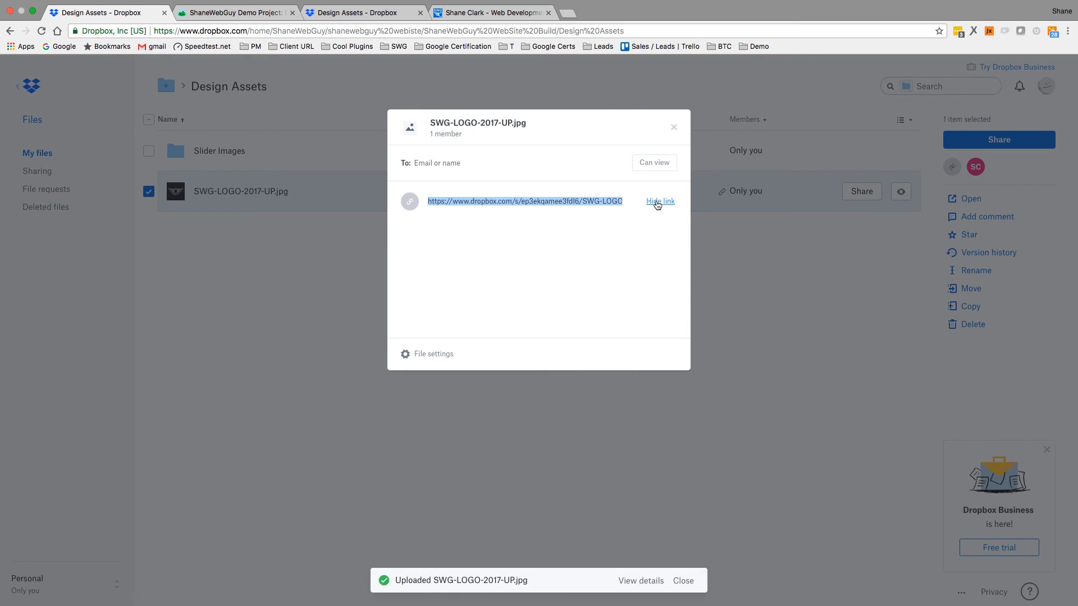